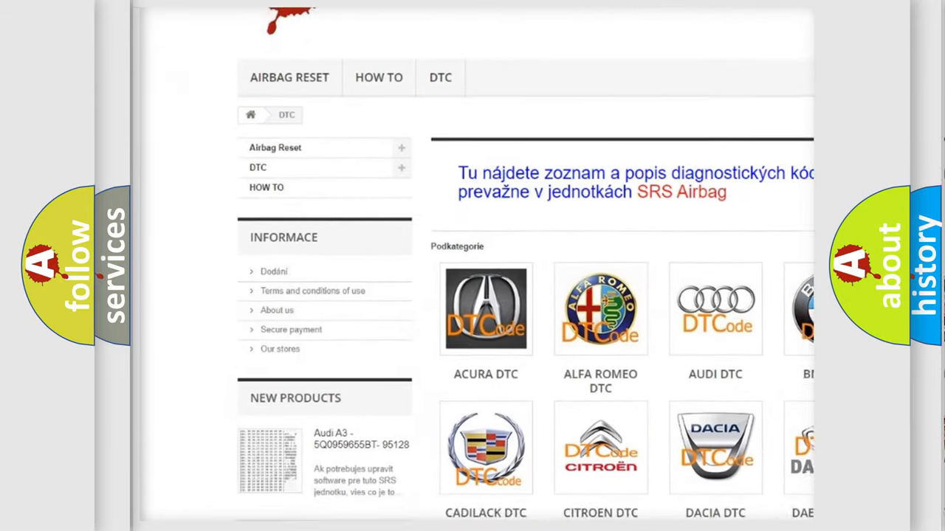
scroll(down, 3)
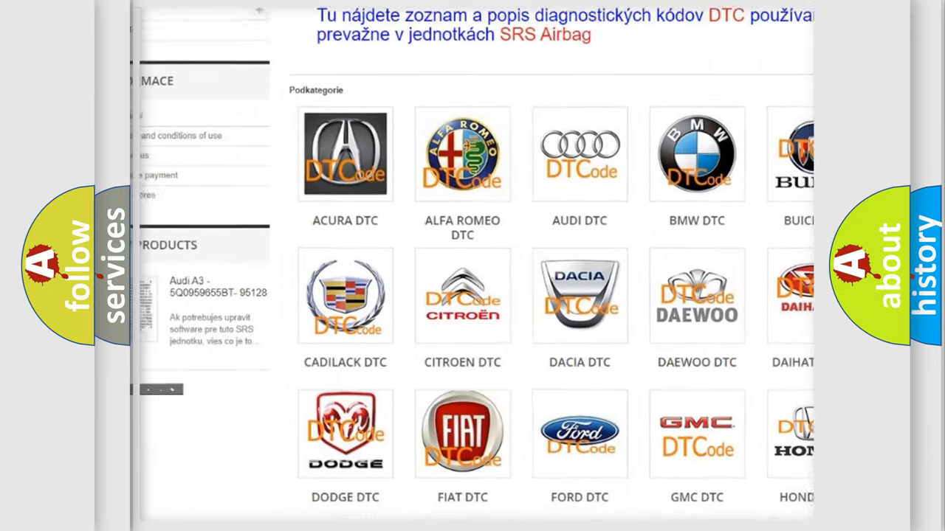
scroll(down, 3)
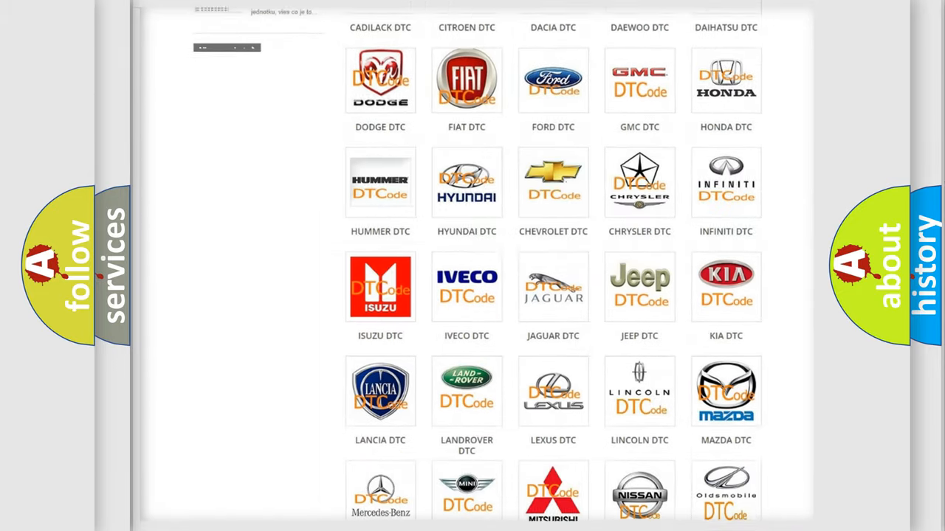
scroll(down, 3)
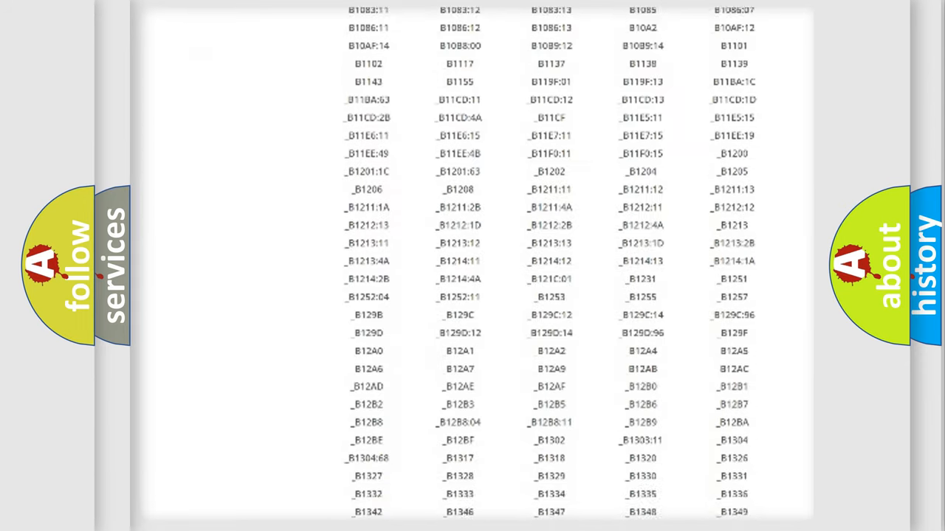
scroll(down, 3)
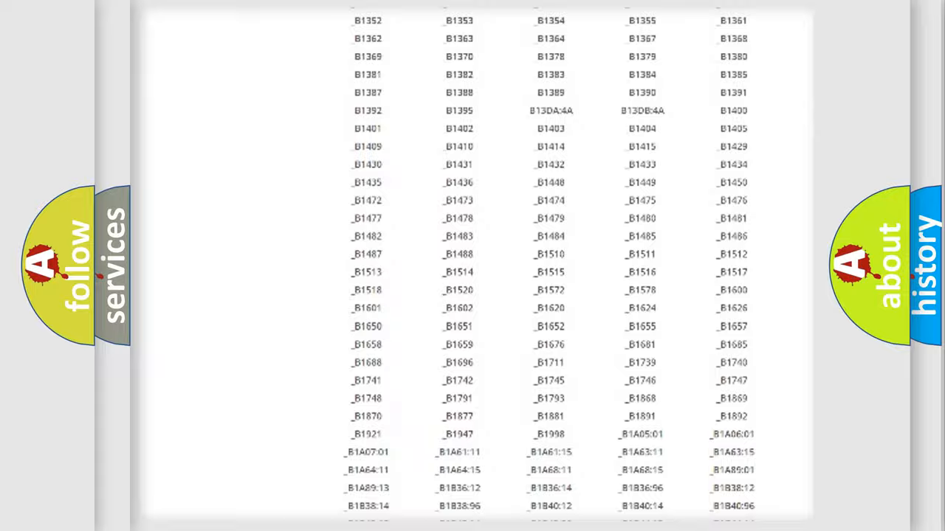